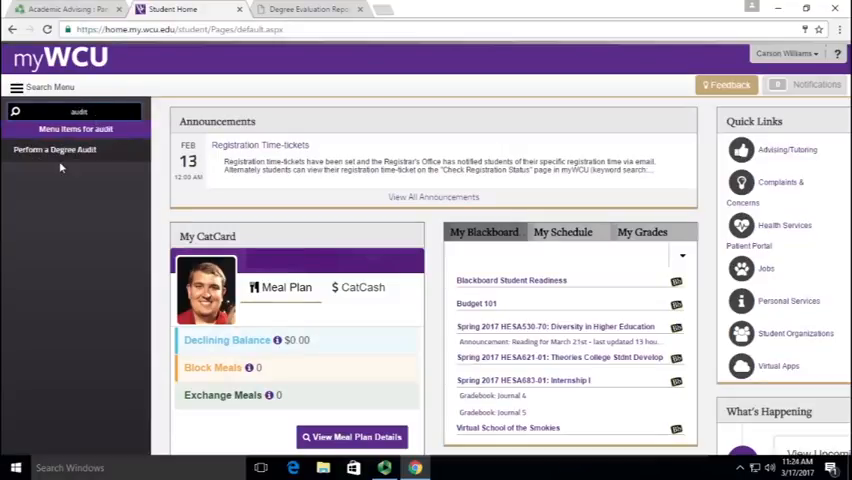
# Step: Run the degree audit for Fall 2017 and scroll to the What-if Analysis link
pyautogui.click(54, 148)
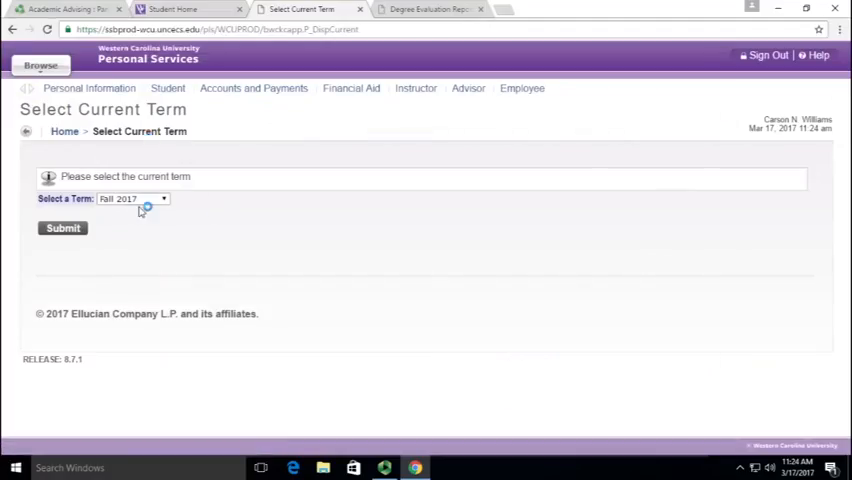
pyautogui.click(62, 228)
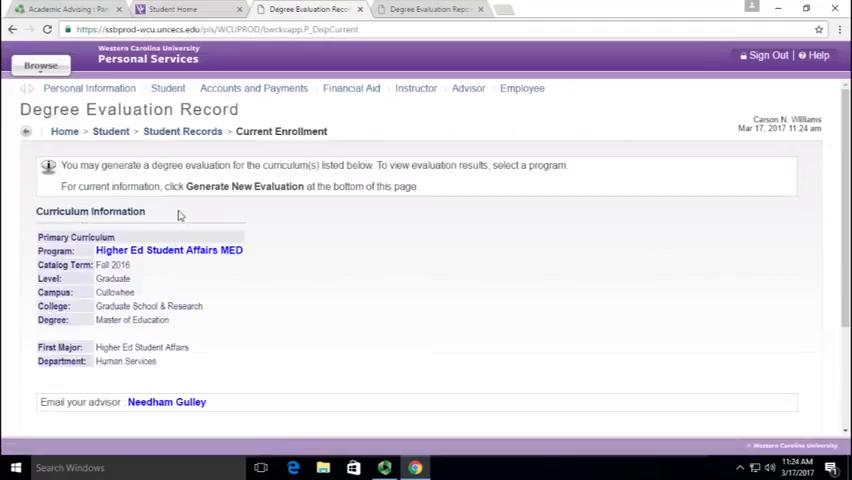
pyautogui.moveTo(138, 256)
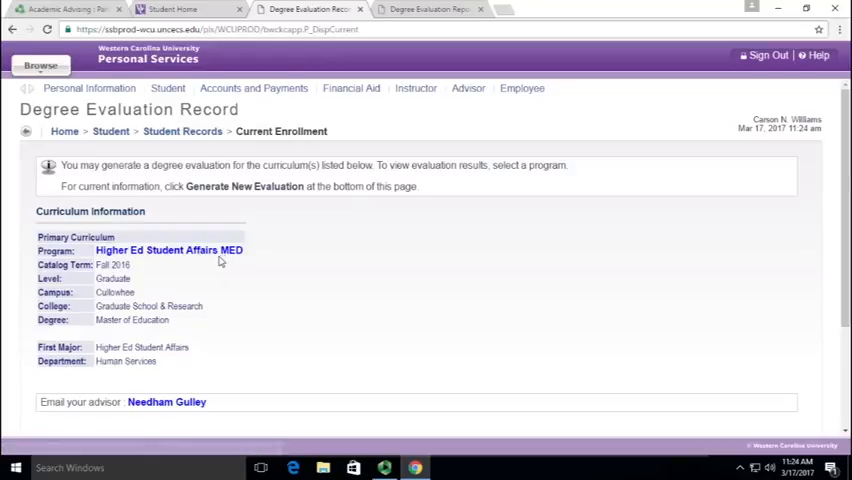
pyautogui.scroll(-3)
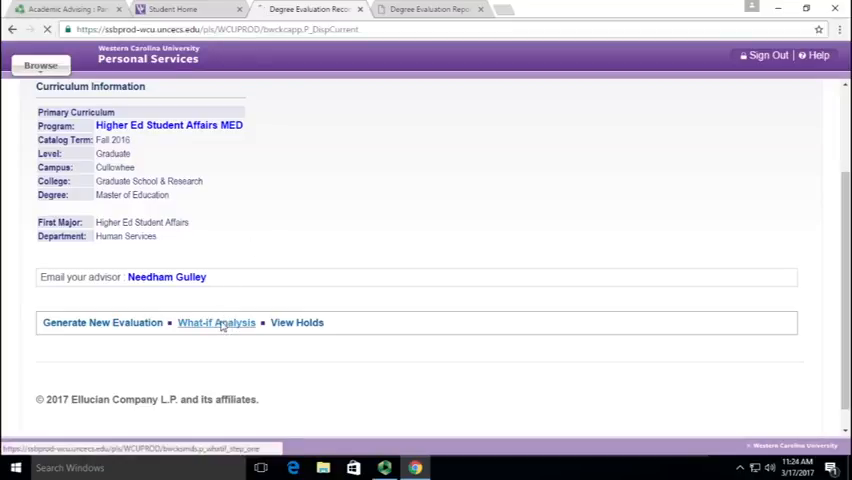
# Step: Begin a what-if analysis with Fall 2017 as the entry term
pyautogui.click(216, 322)
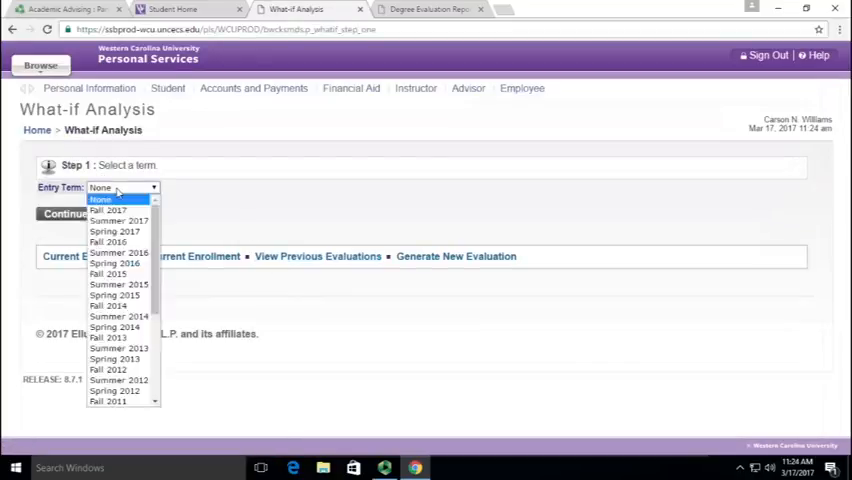
pyautogui.moveTo(108, 210)
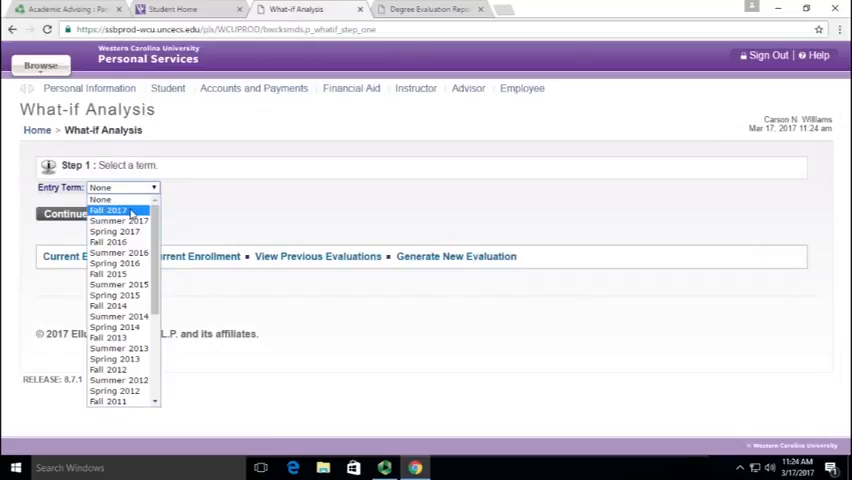
pyautogui.click(108, 210)
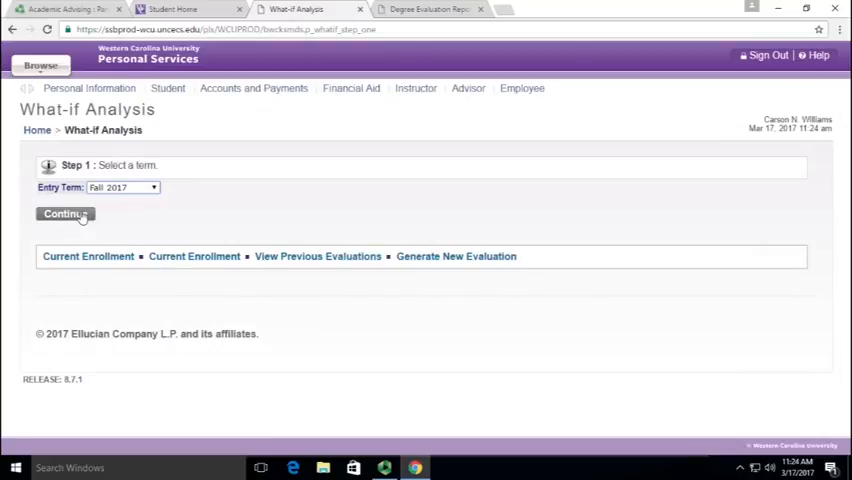
pyautogui.click(64, 212)
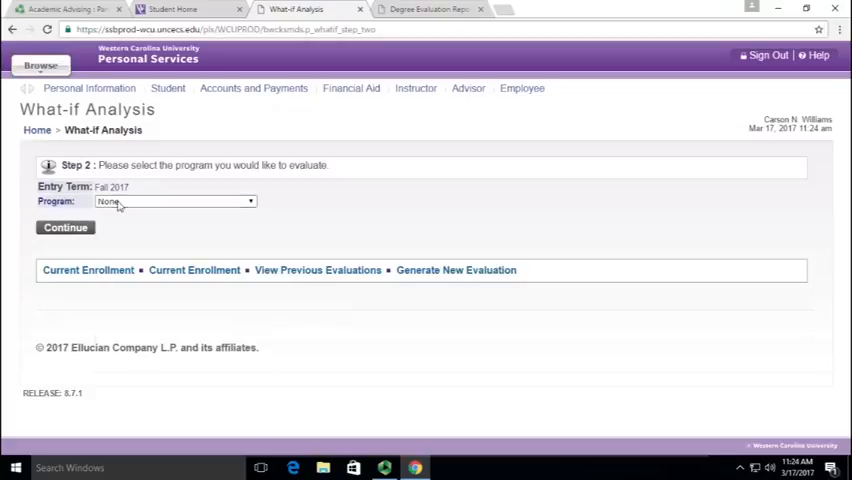
# Step: Choose Communication BS as the program and continue to major selection
pyautogui.click(176, 200)
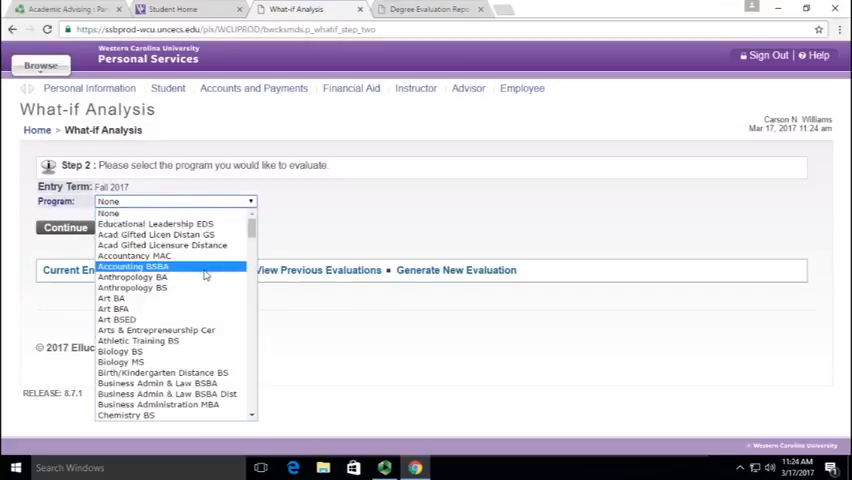
pyautogui.scroll(-3)
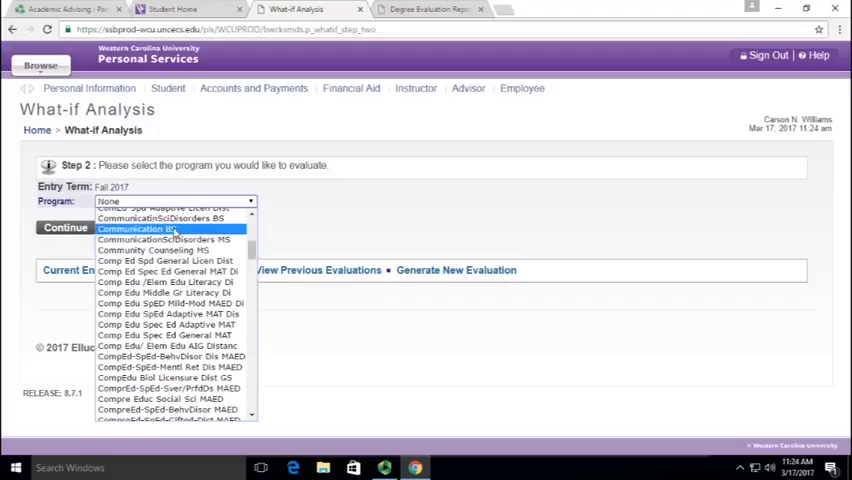
pyautogui.click(160, 228)
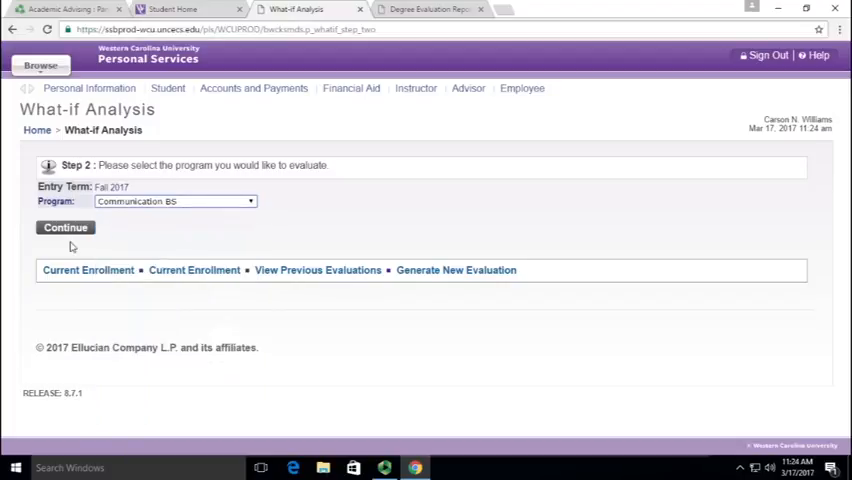
pyautogui.click(64, 228)
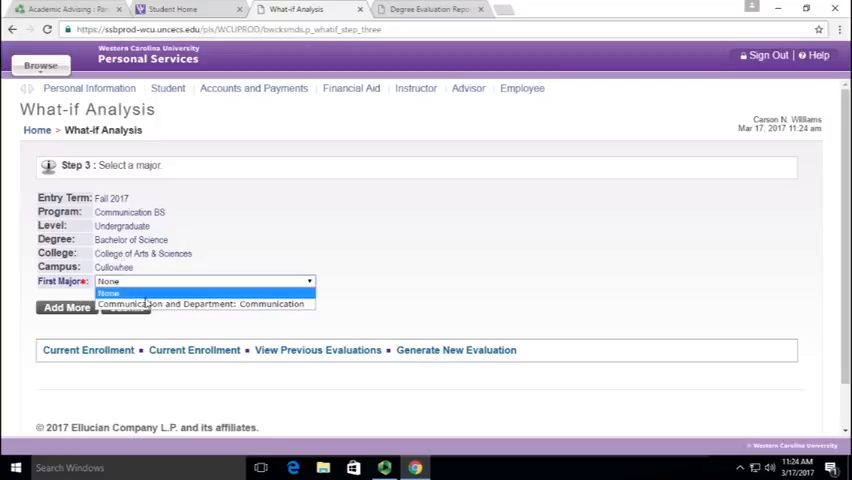
# Step: Set Communication as the first major and Broadcasting as the first concentration
pyautogui.click(202, 304)
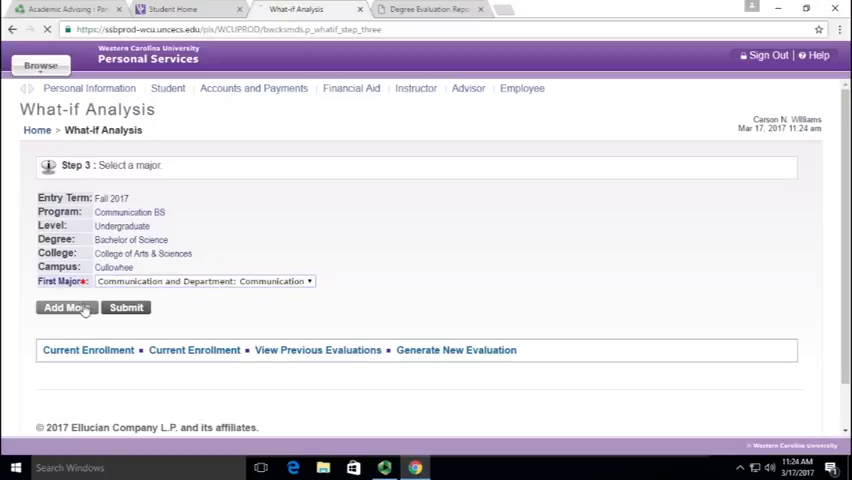
pyautogui.click(126, 308)
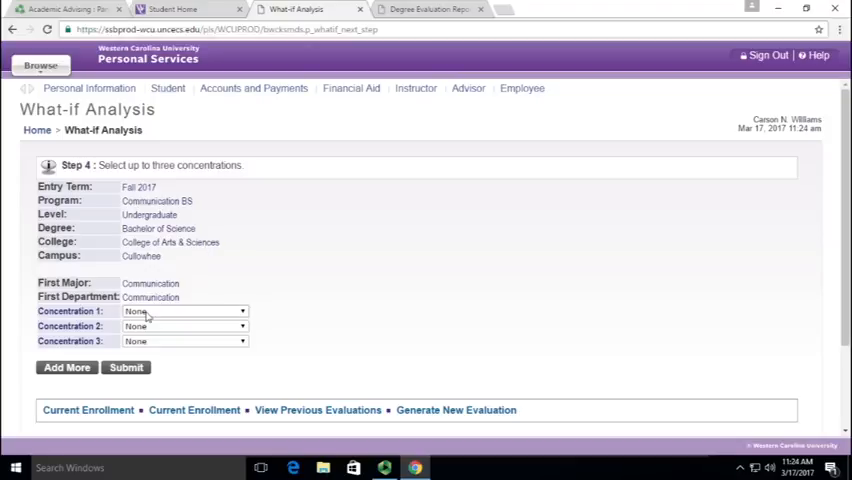
pyautogui.click(184, 312)
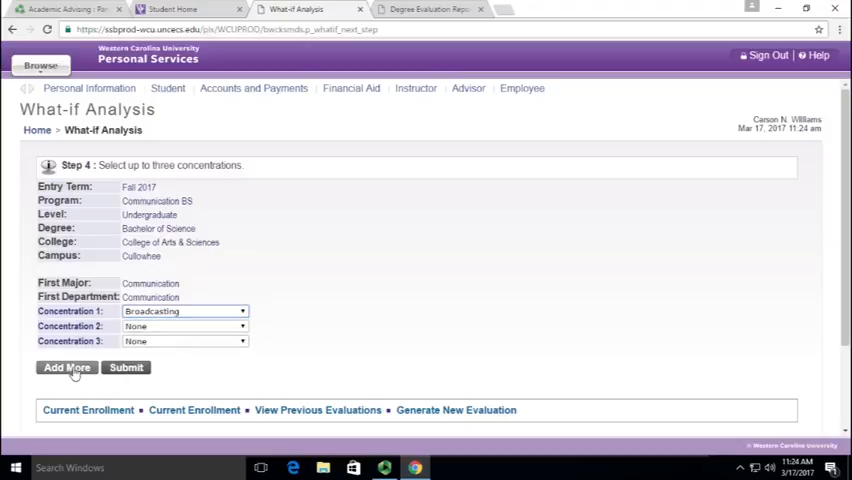
# Step: Continue to the minors step and bring up the list of available minors
pyautogui.click(68, 368)
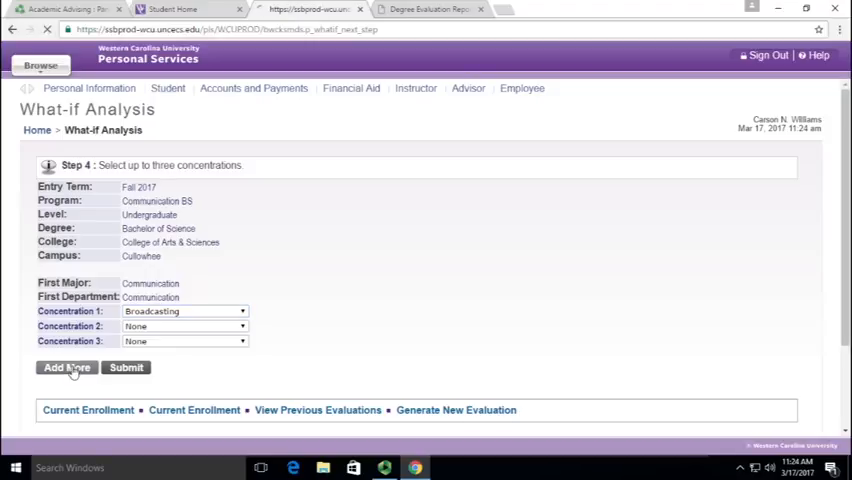
pyautogui.click(126, 368)
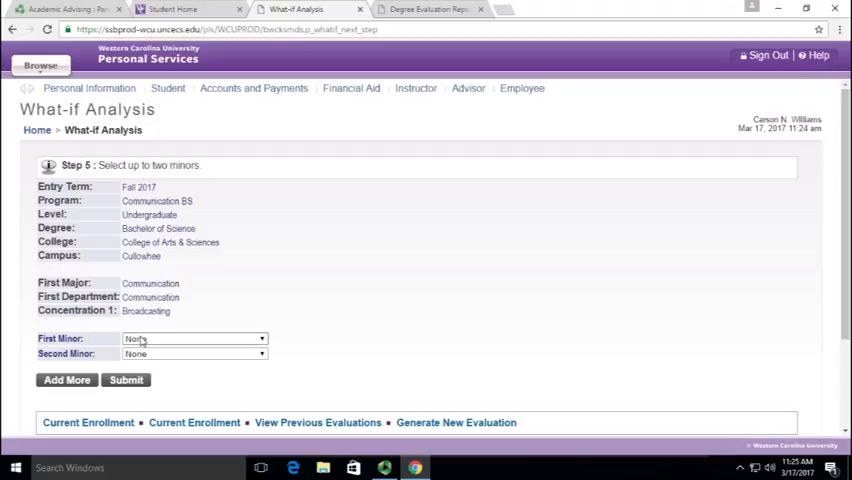
pyautogui.click(192, 338)
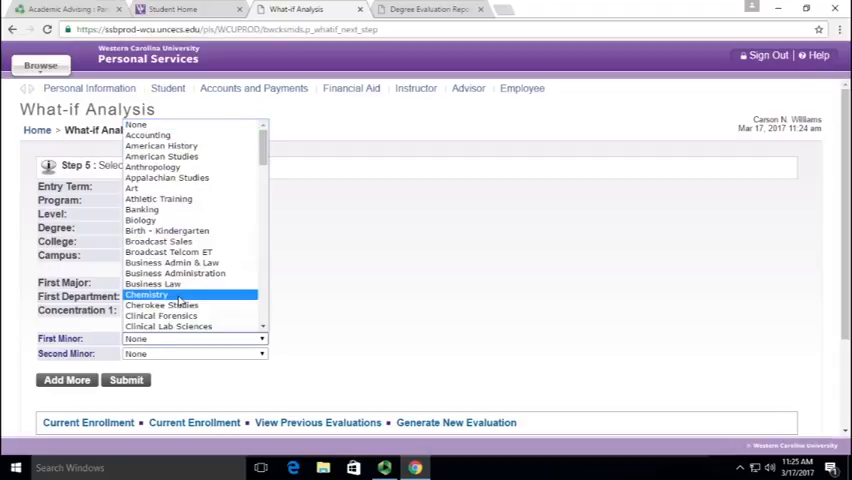
# Step: Choose Chemistry as the first minor
pyautogui.click(148, 294)
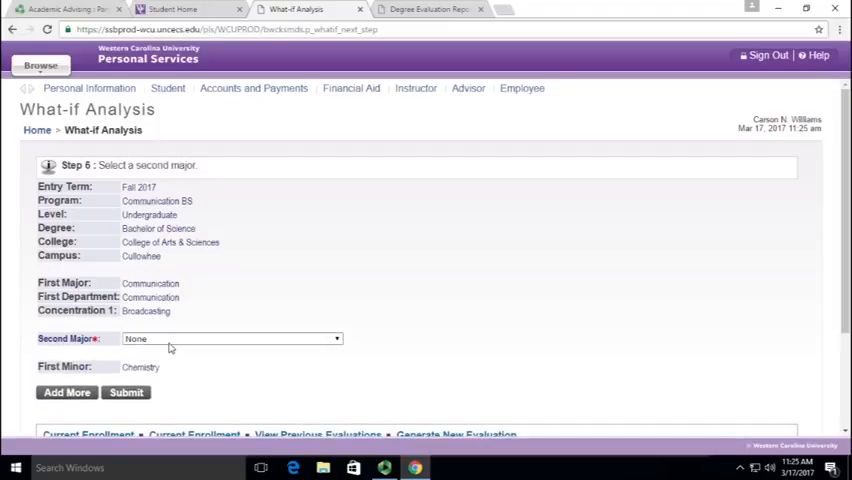
pyautogui.moveTo(222, 328)
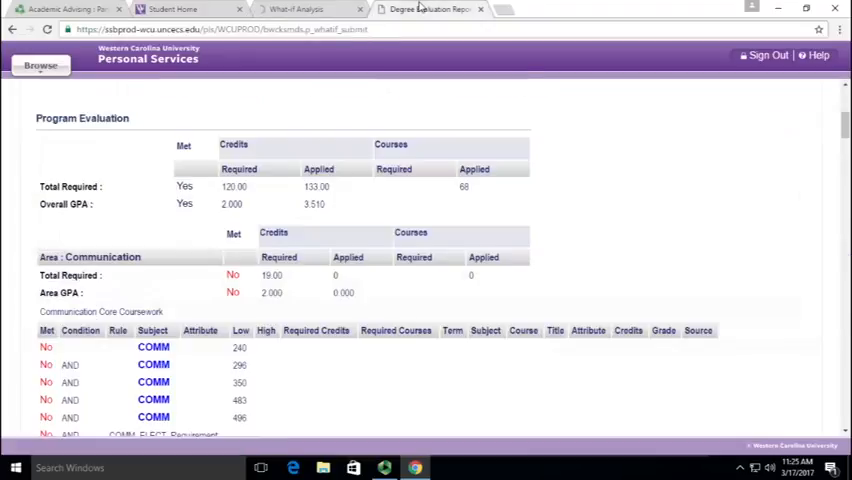
# Step: Scroll through the what-if Degree Evaluation Report's program requirements for Communication BS with the Chemistry minor
pyautogui.scroll(3)
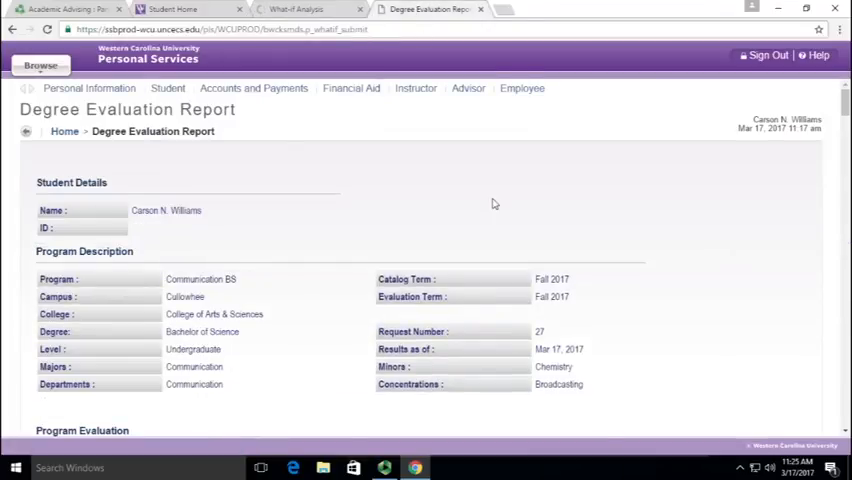
pyautogui.moveTo(136, 156)
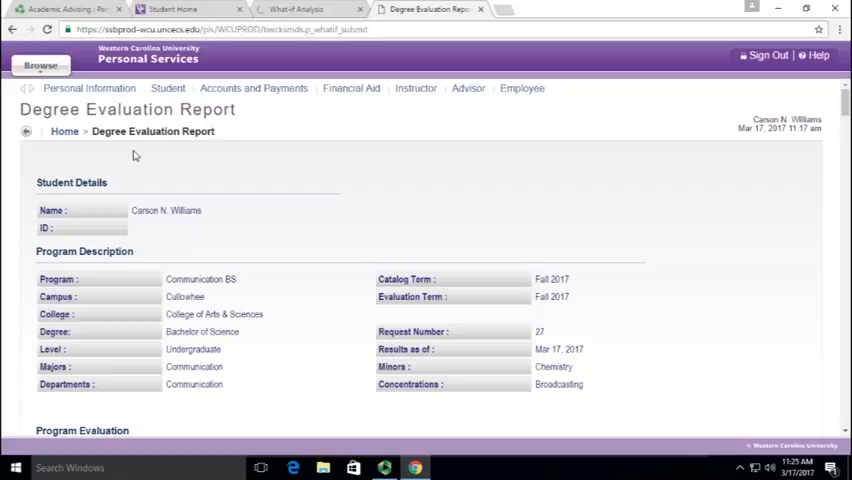
pyautogui.moveTo(372, 200)
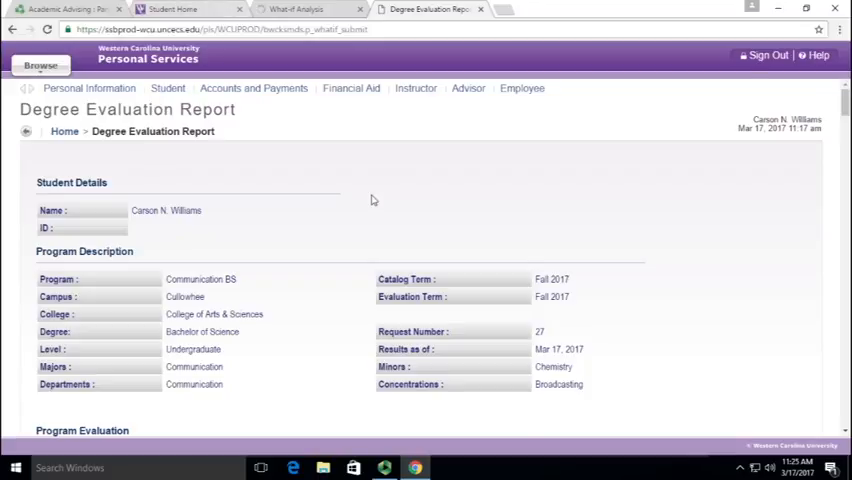
pyautogui.scroll(-3)
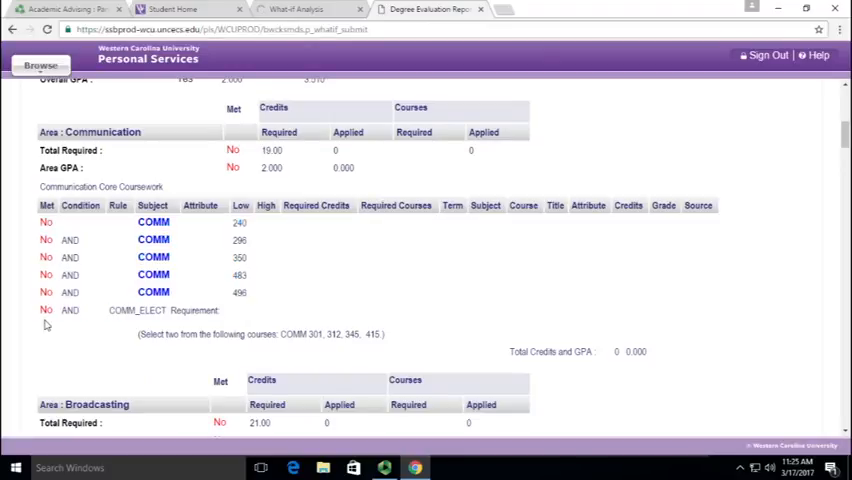
pyautogui.scroll(-3)
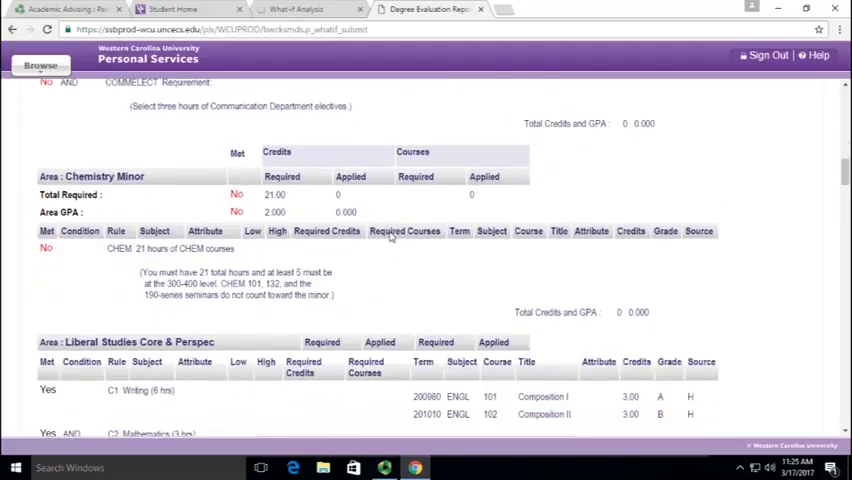
pyautogui.scroll(3)
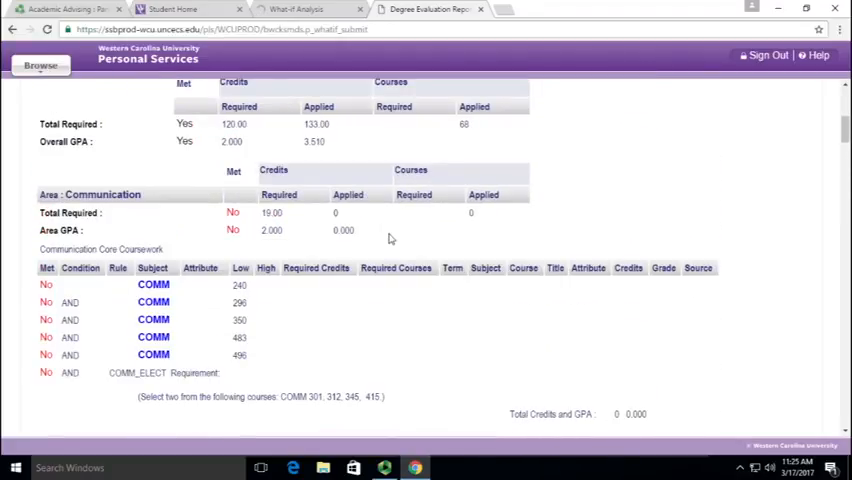